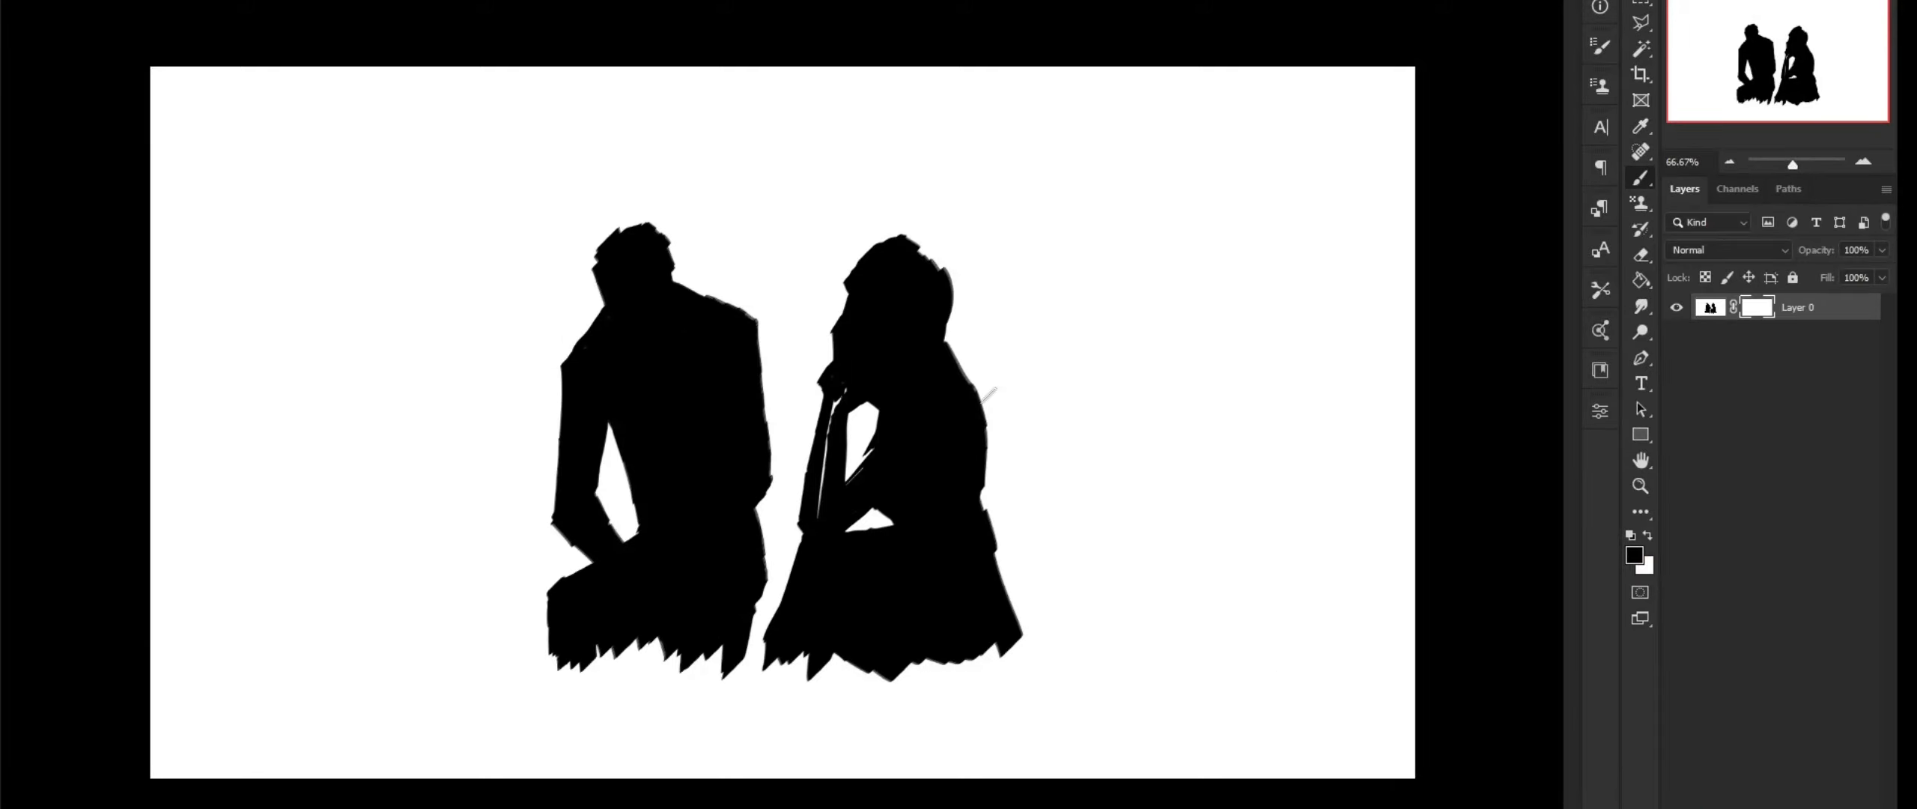
Step: Brush a black rock ledge under the figures and down the left canvas edge
{"action": "left_click", "coordinate": [1710, 307]}
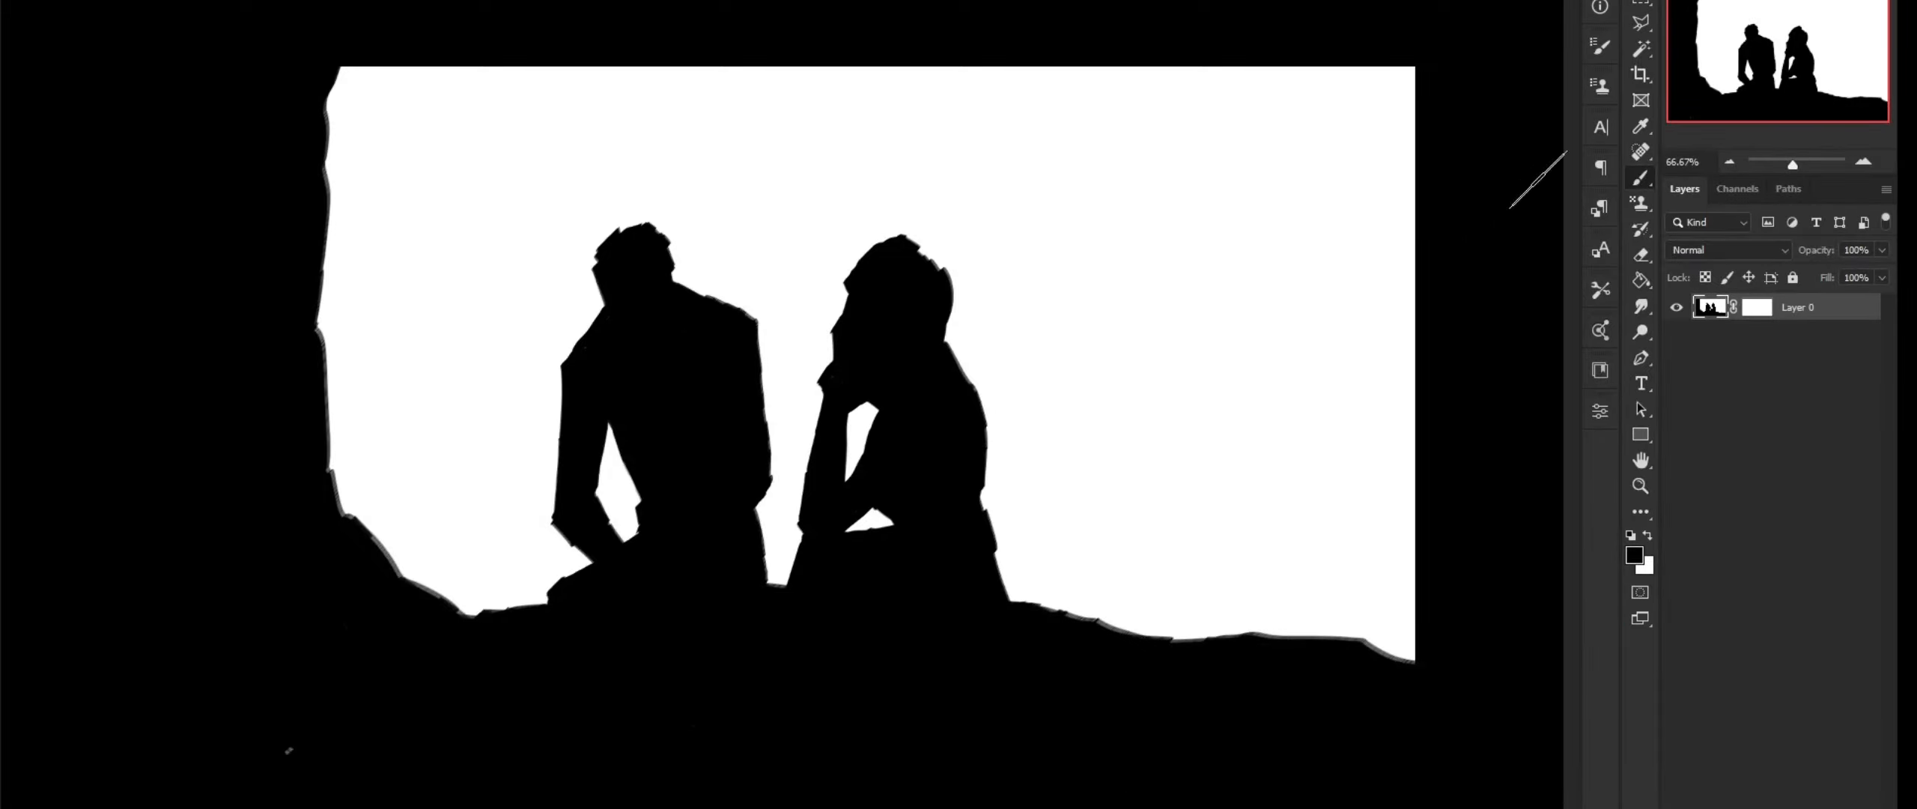
Step: Paint blue sky shapes, apply Gaussian Blur radius 3.6, and sign and date the rock
{"action": "left_click", "coordinate": [1634, 554]}
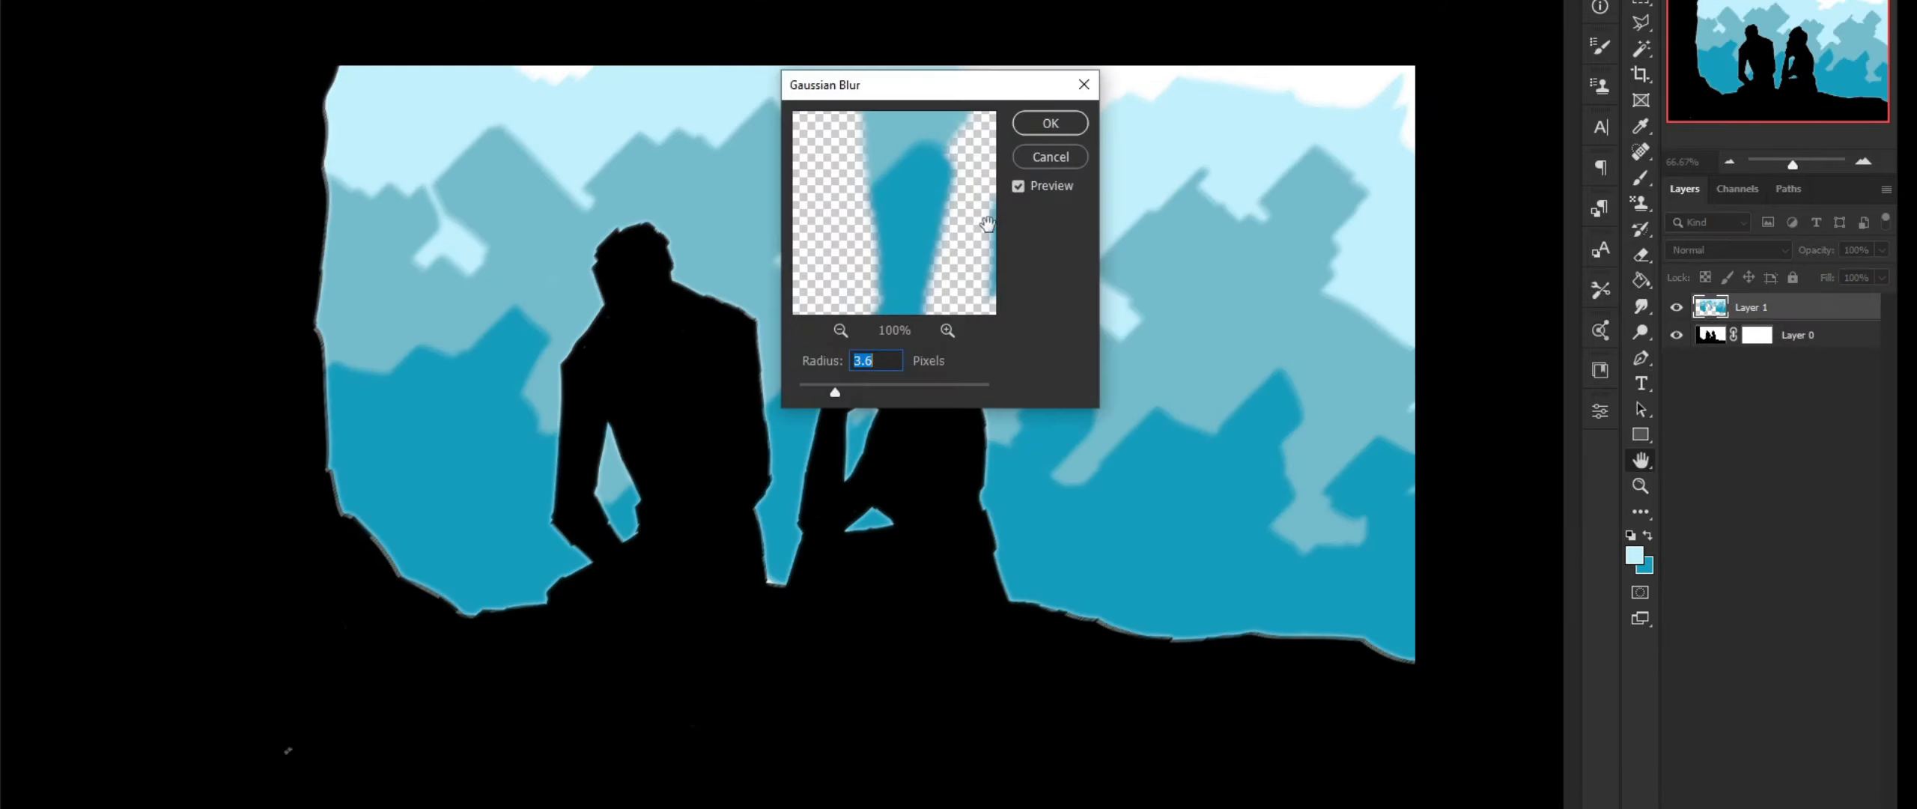
{"action": "left_click", "coordinate": [1048, 123]}
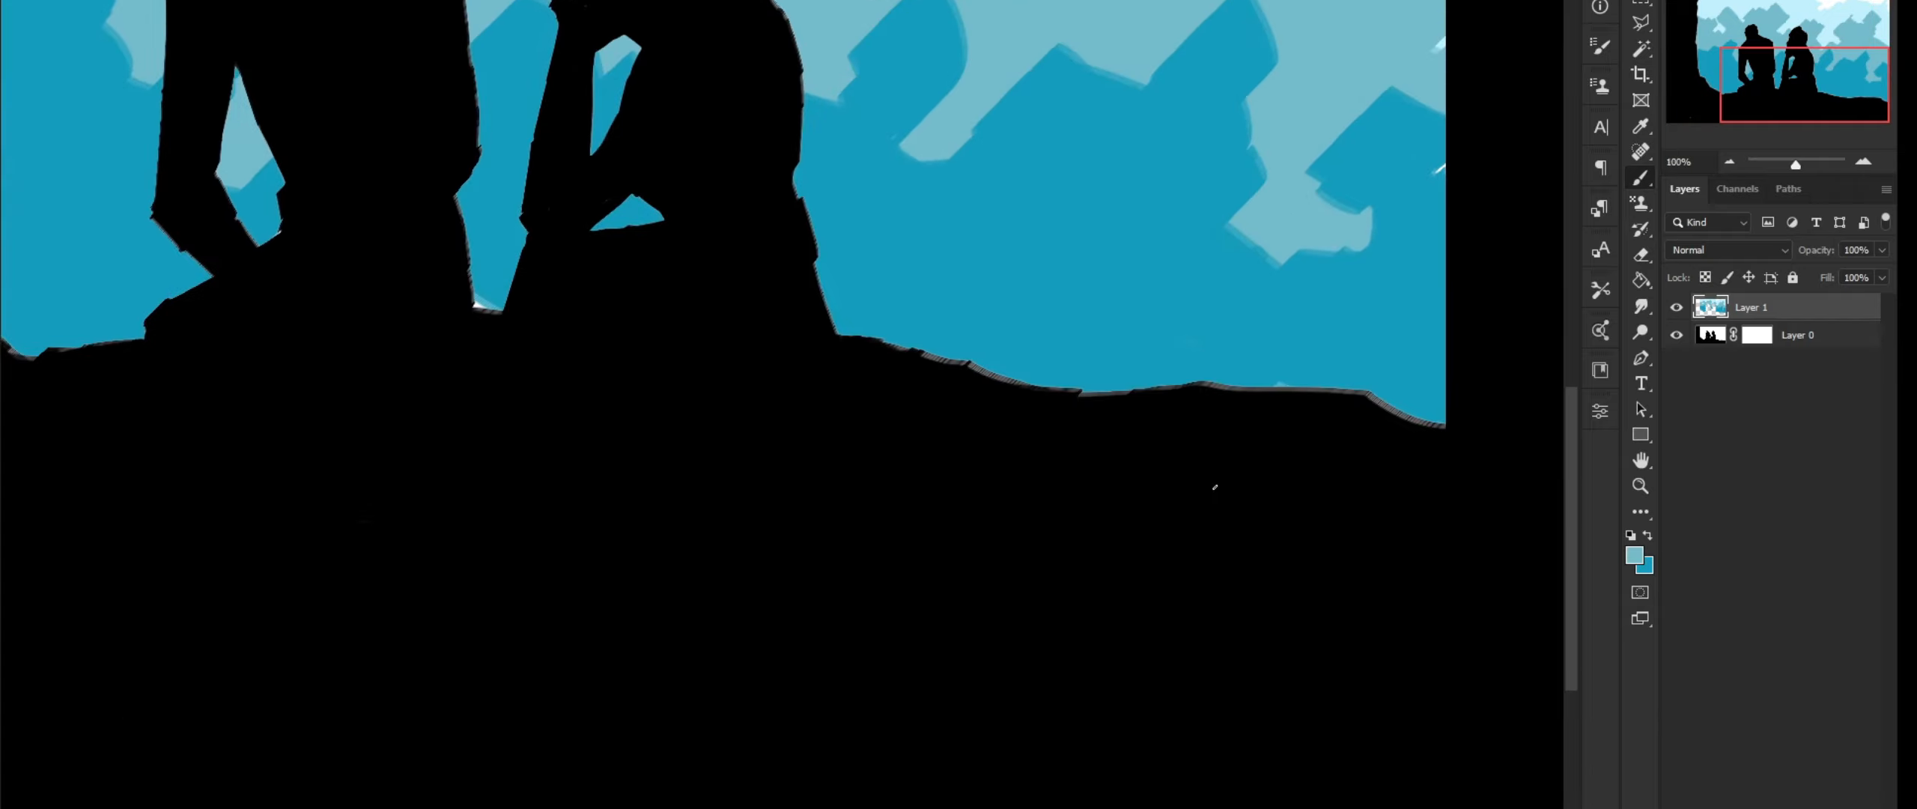
{"action": "left_click_drag", "start_coordinate": [1192, 464], "coordinate": [1333, 549]}
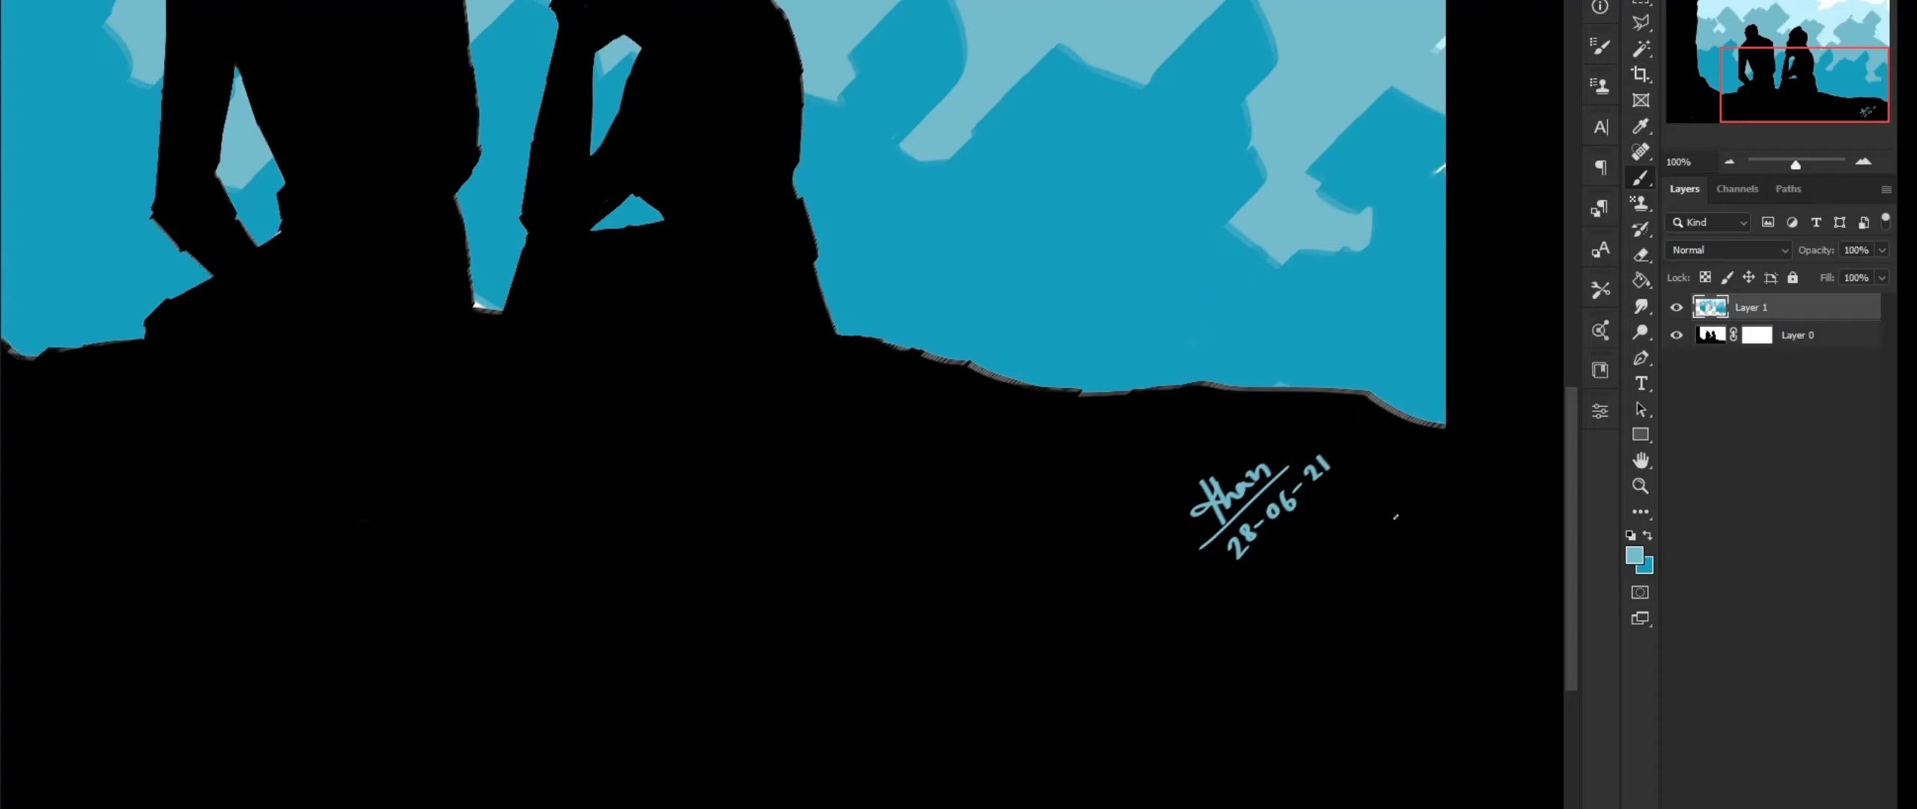